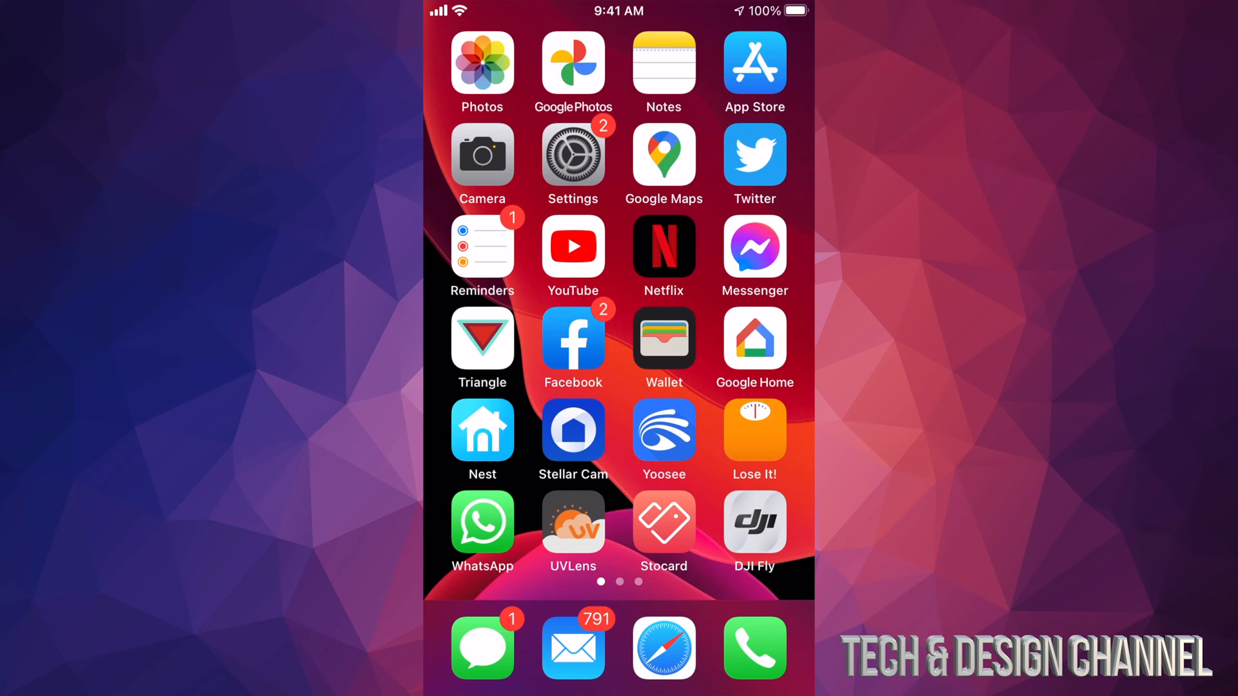
Step: Go from the home screen into Settings and its General page
click(573, 153)
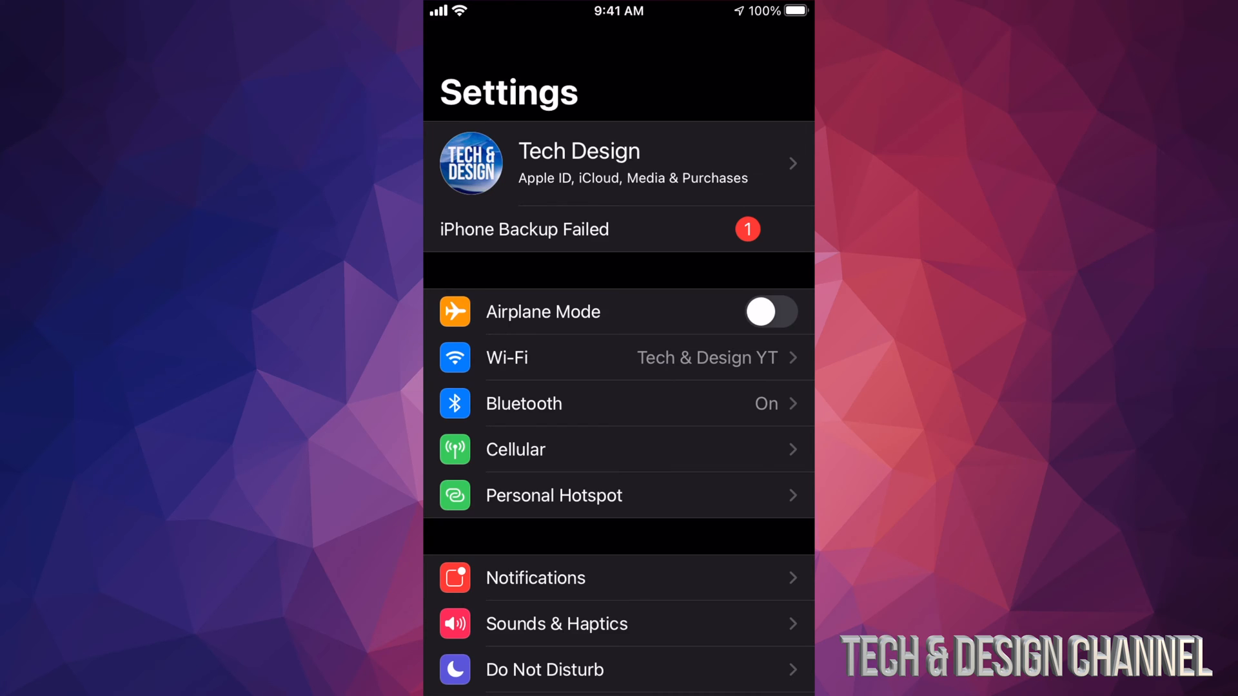
scroll(down, 3)
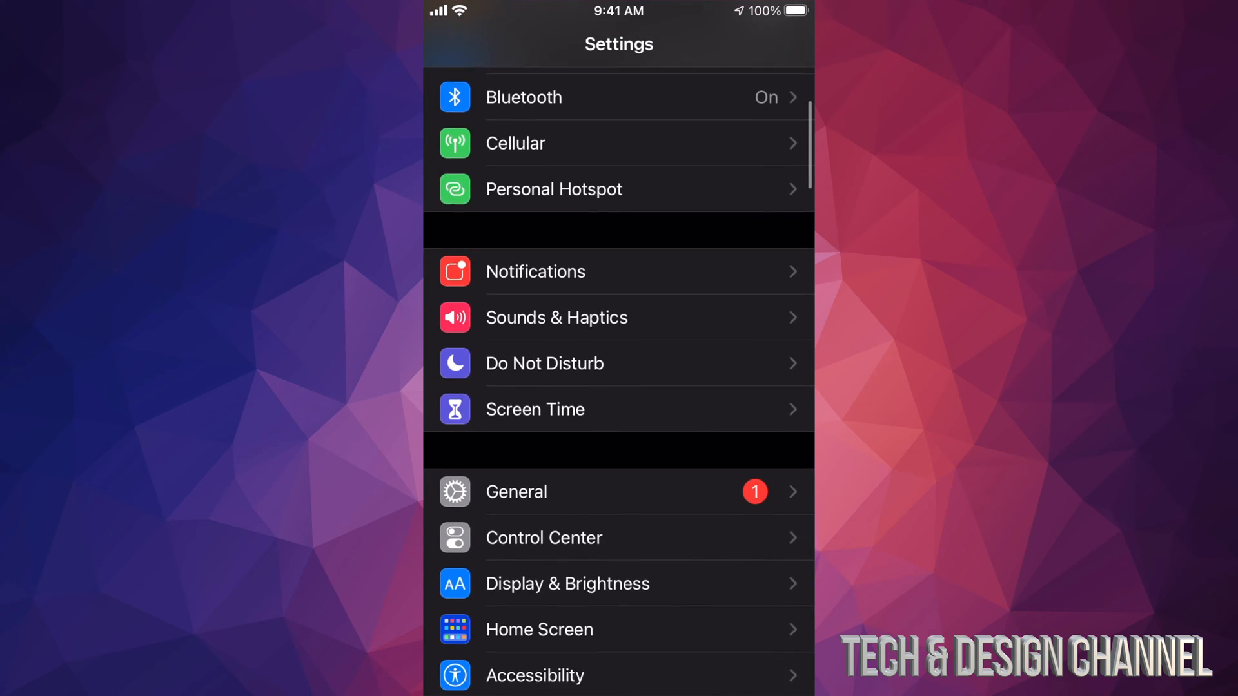
click(516, 491)
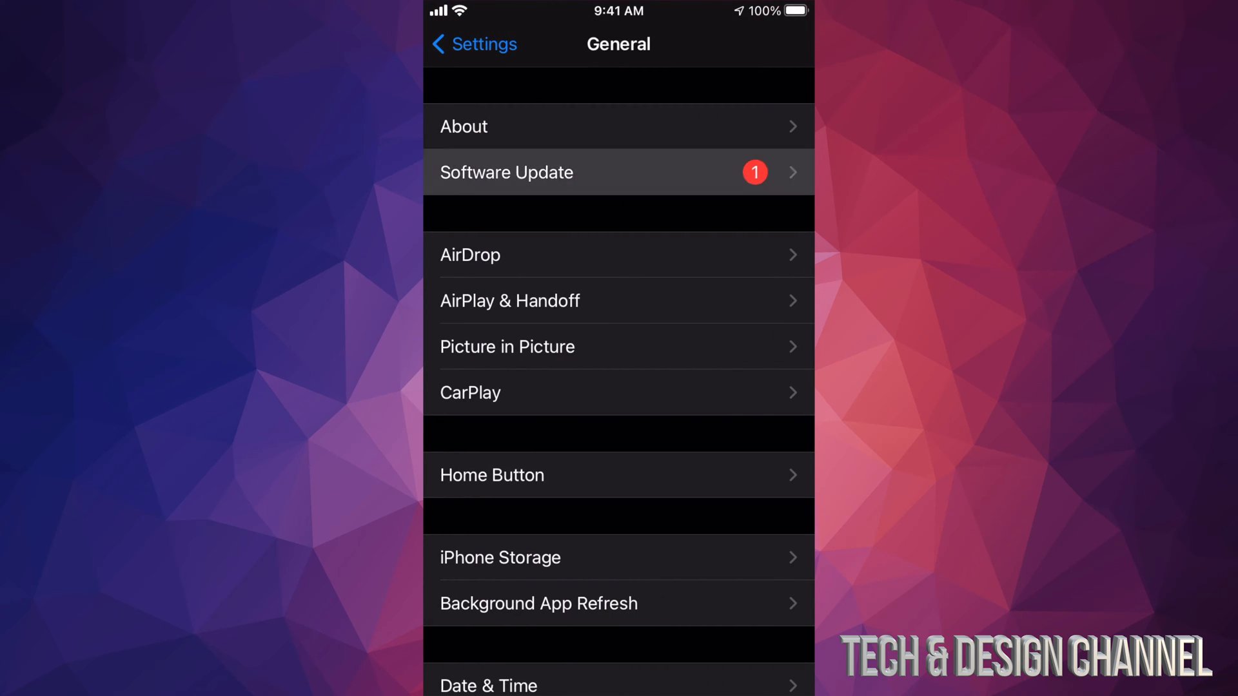
Step: View the Software Update page listing iOS 14.1 at 351.1 MB
click(617, 171)
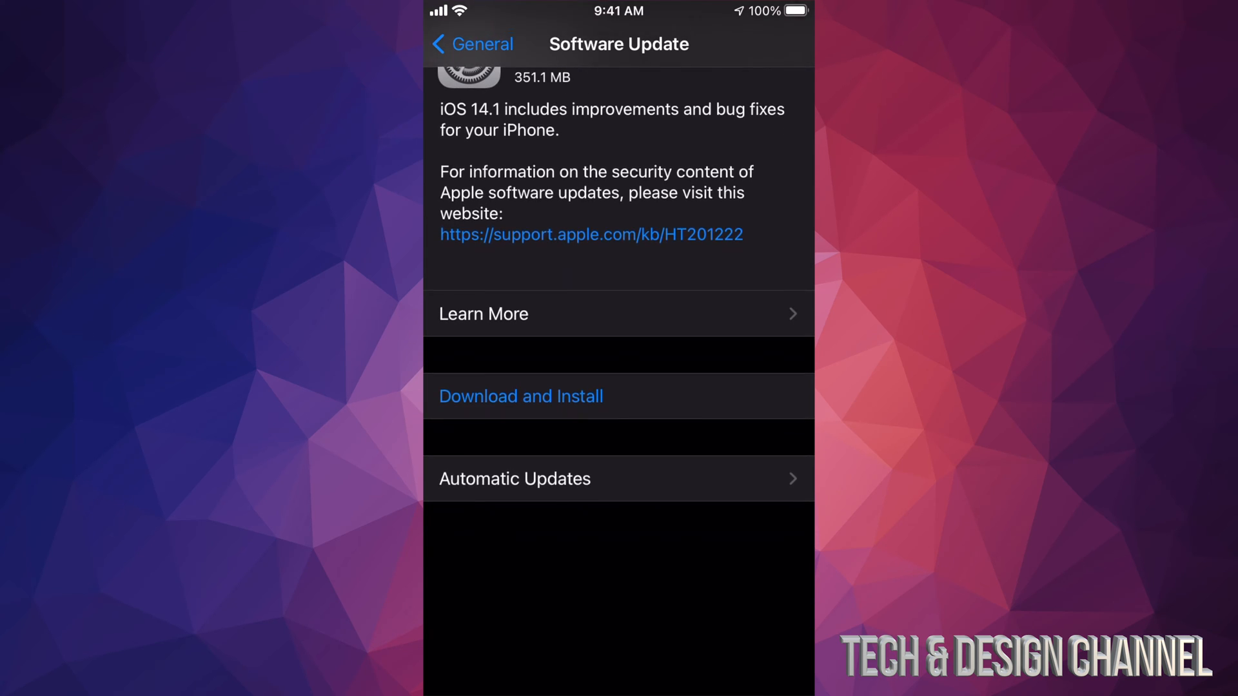
scroll(down, 3)
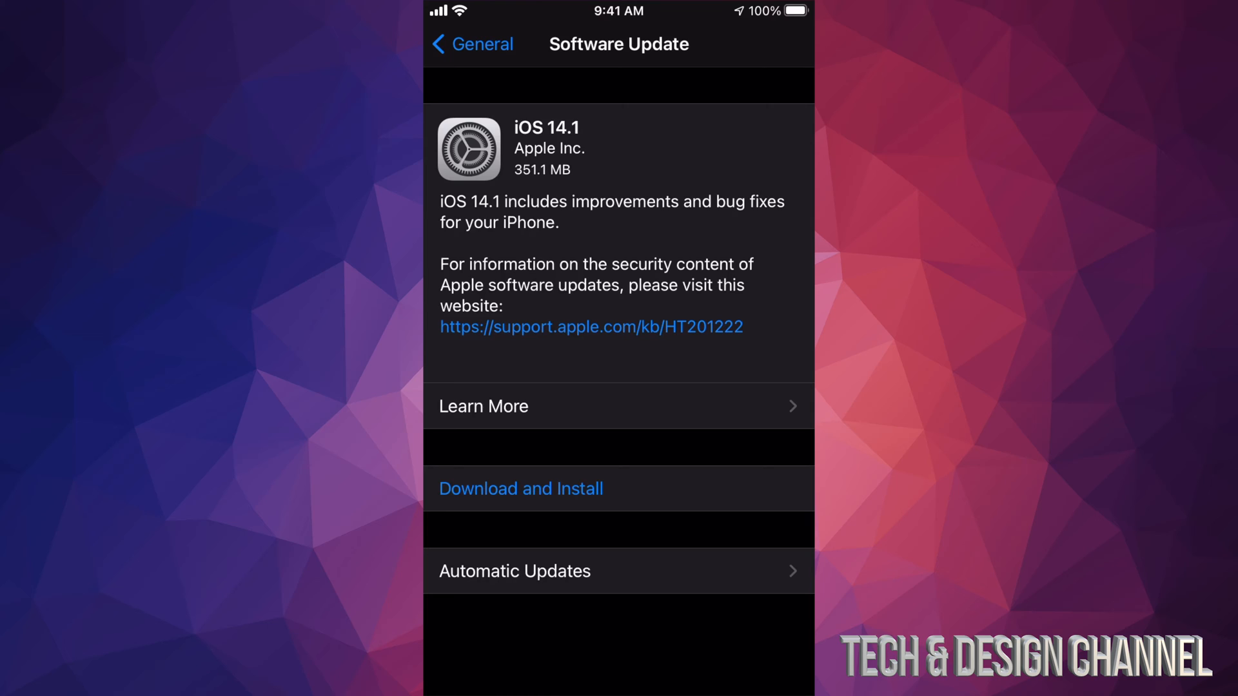
Step: Download the iOS 14.1 update until it is marked Downloaded
click(520, 488)
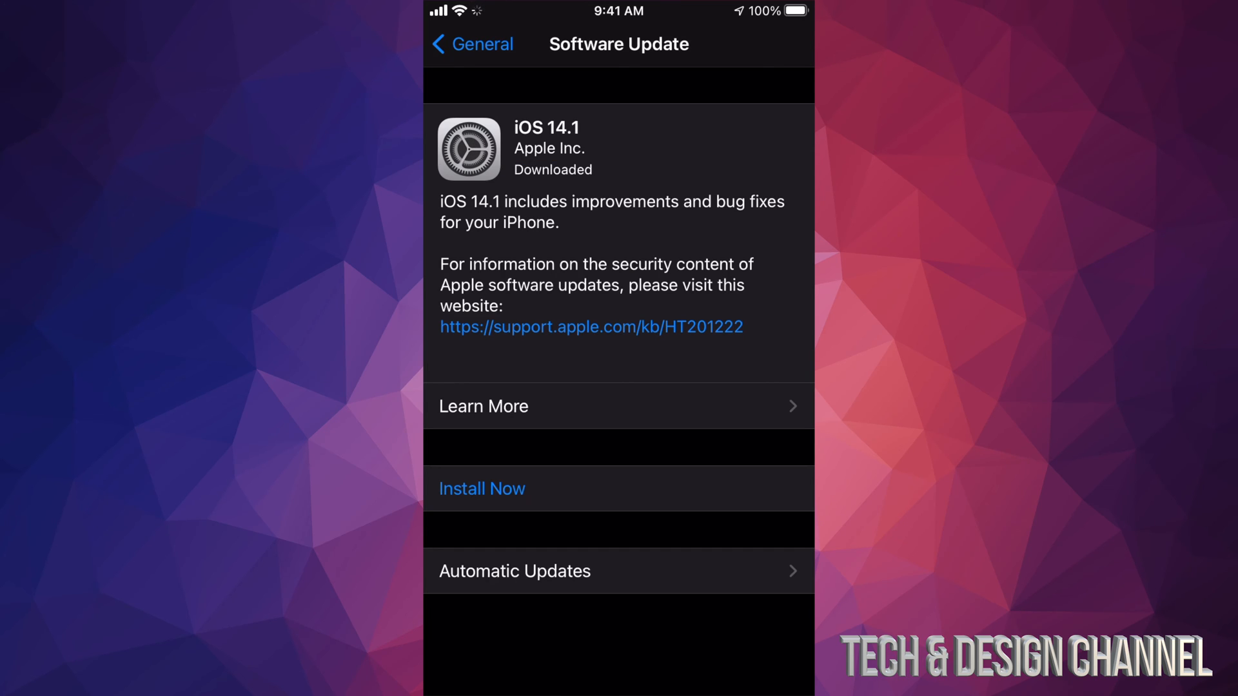
Step: Install iOS 14.1 now and let the iPhone restart to the home screen
click(481, 487)
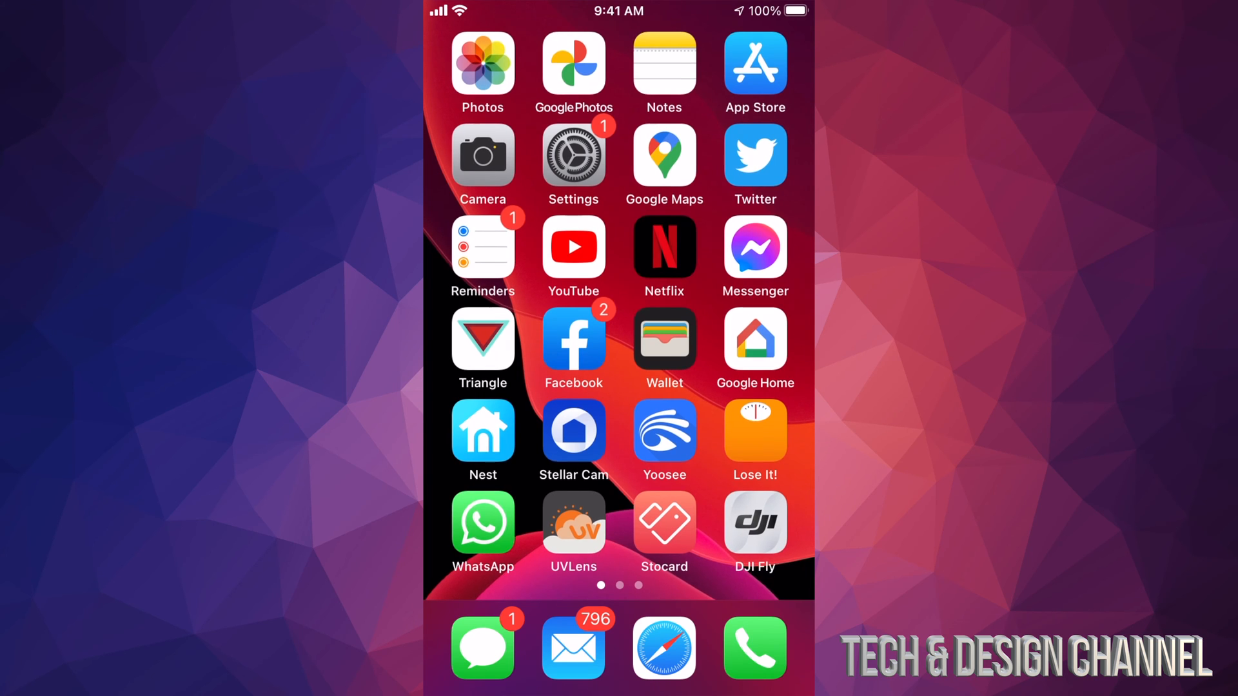
Step: Confirm 'Your software is up to date' on iOS 14.1, then return to General
click(573, 154)
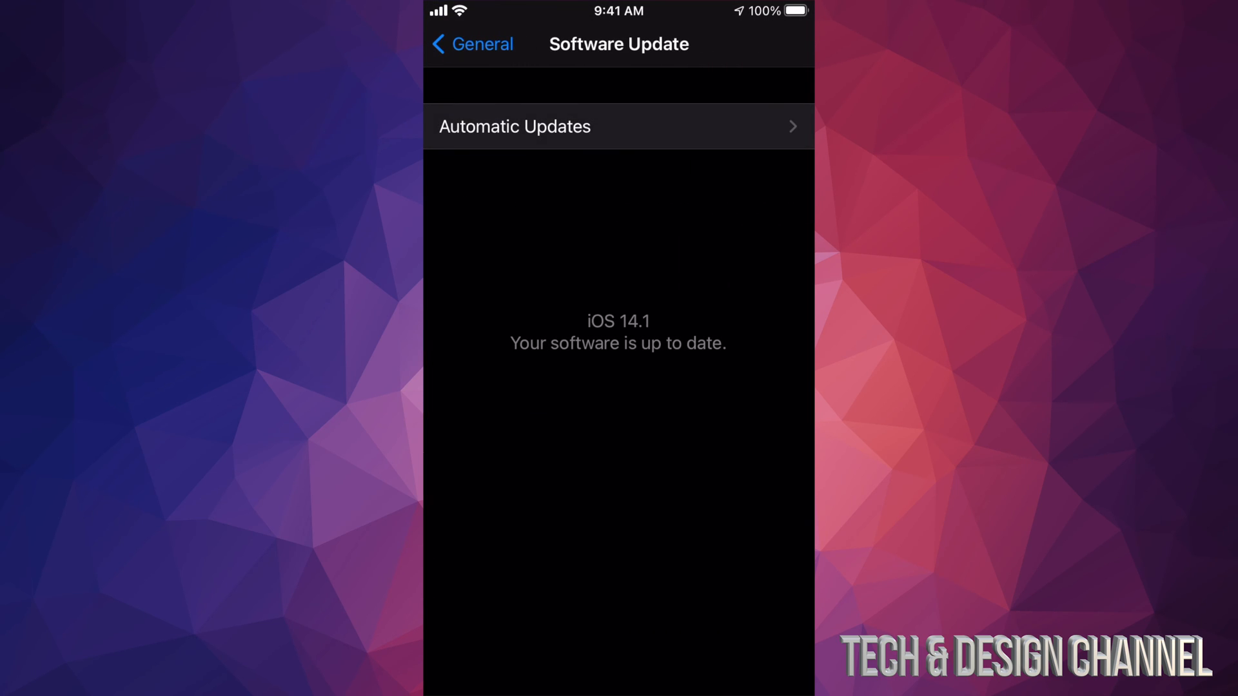
click(472, 44)
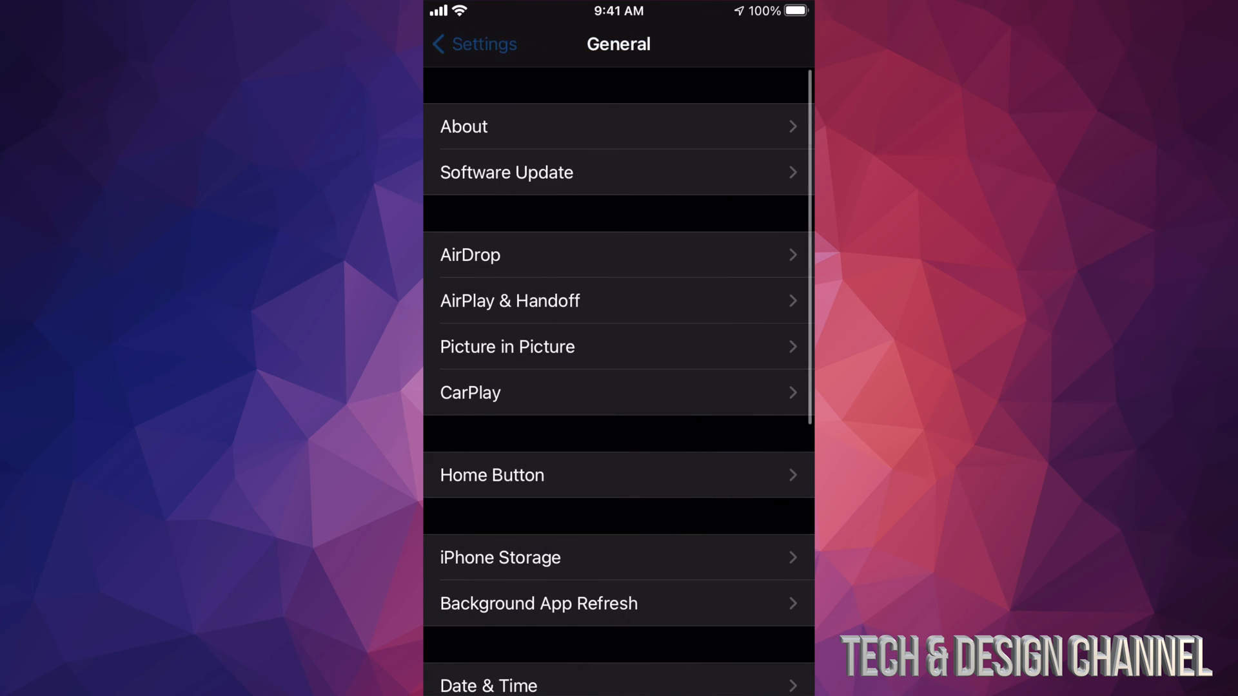